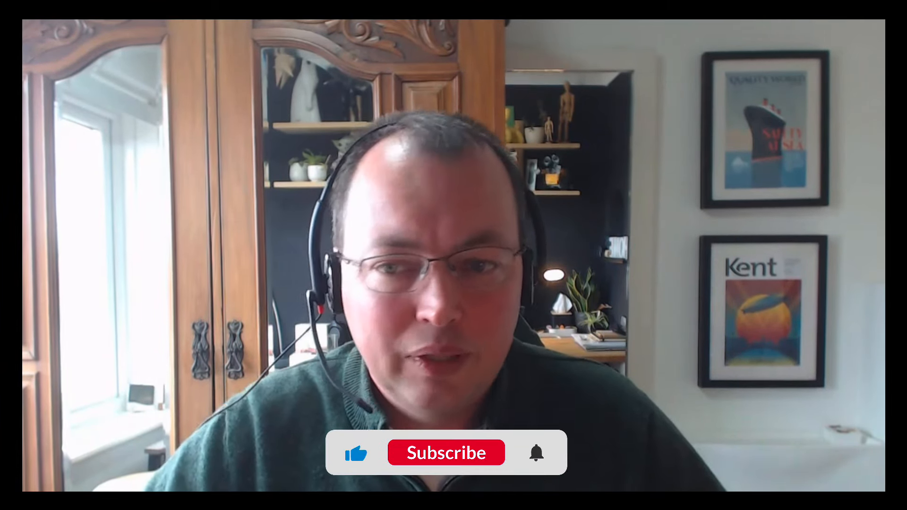
{"action": "left_click", "coordinate": [445, 453]}
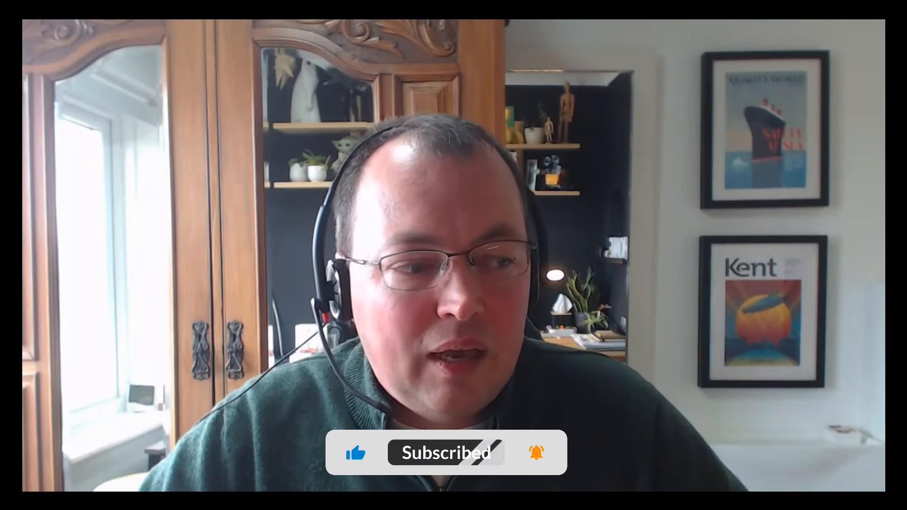